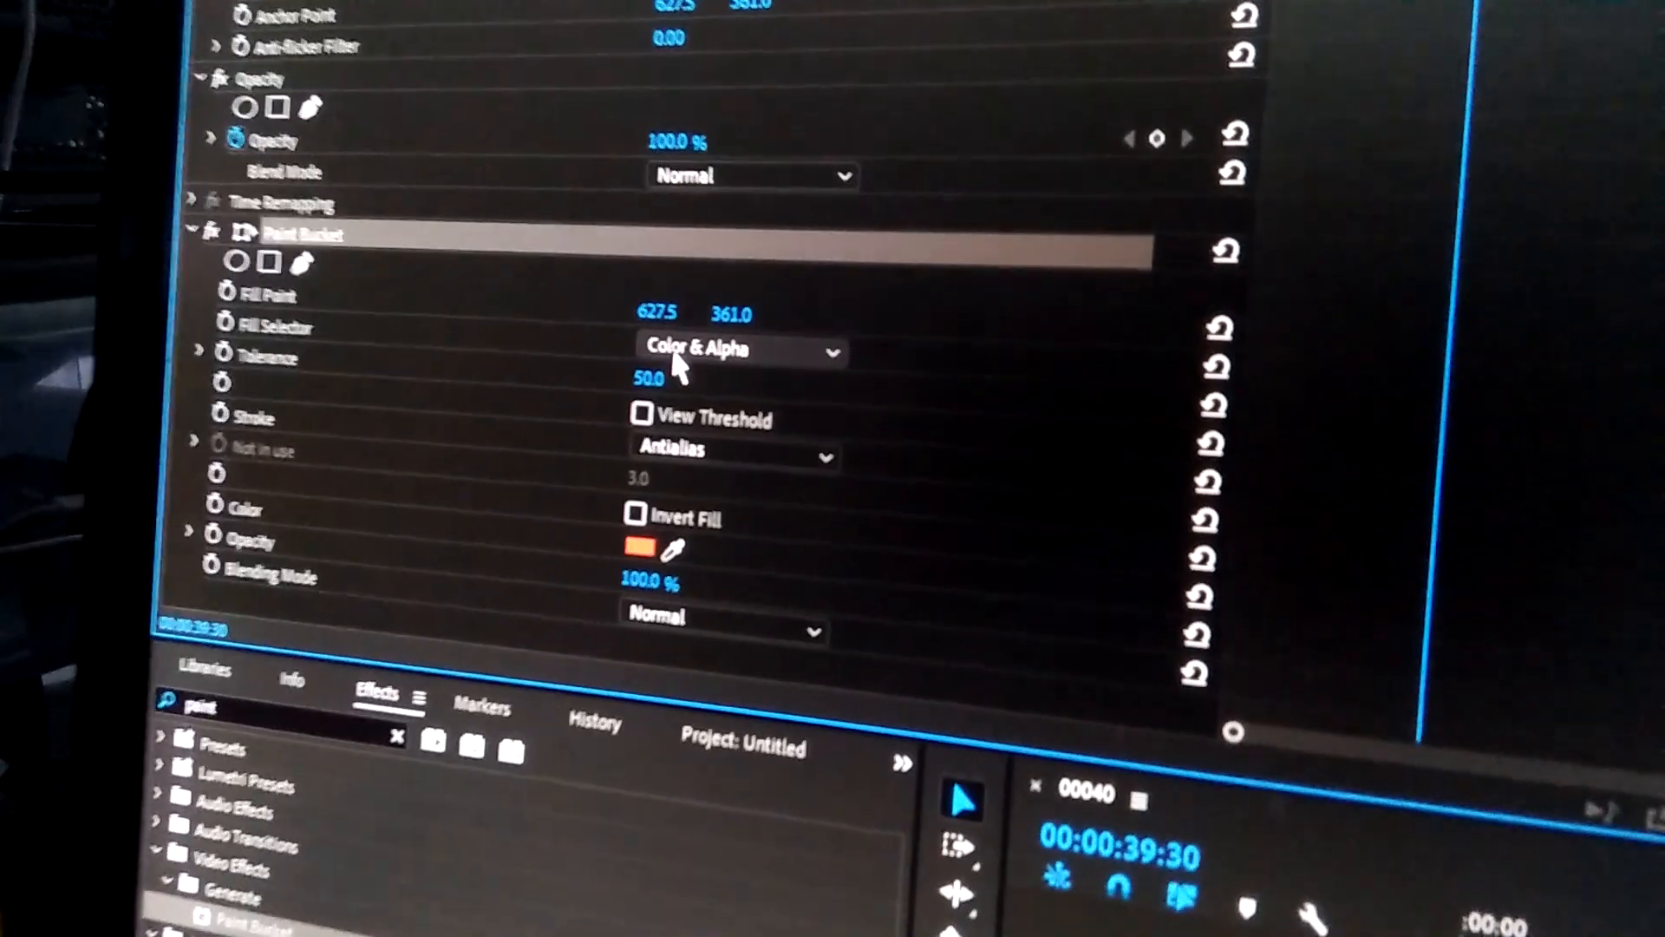
# Set Paint Bucket's Fill Selector to Alpha Channel.
pyautogui.click(740, 349)
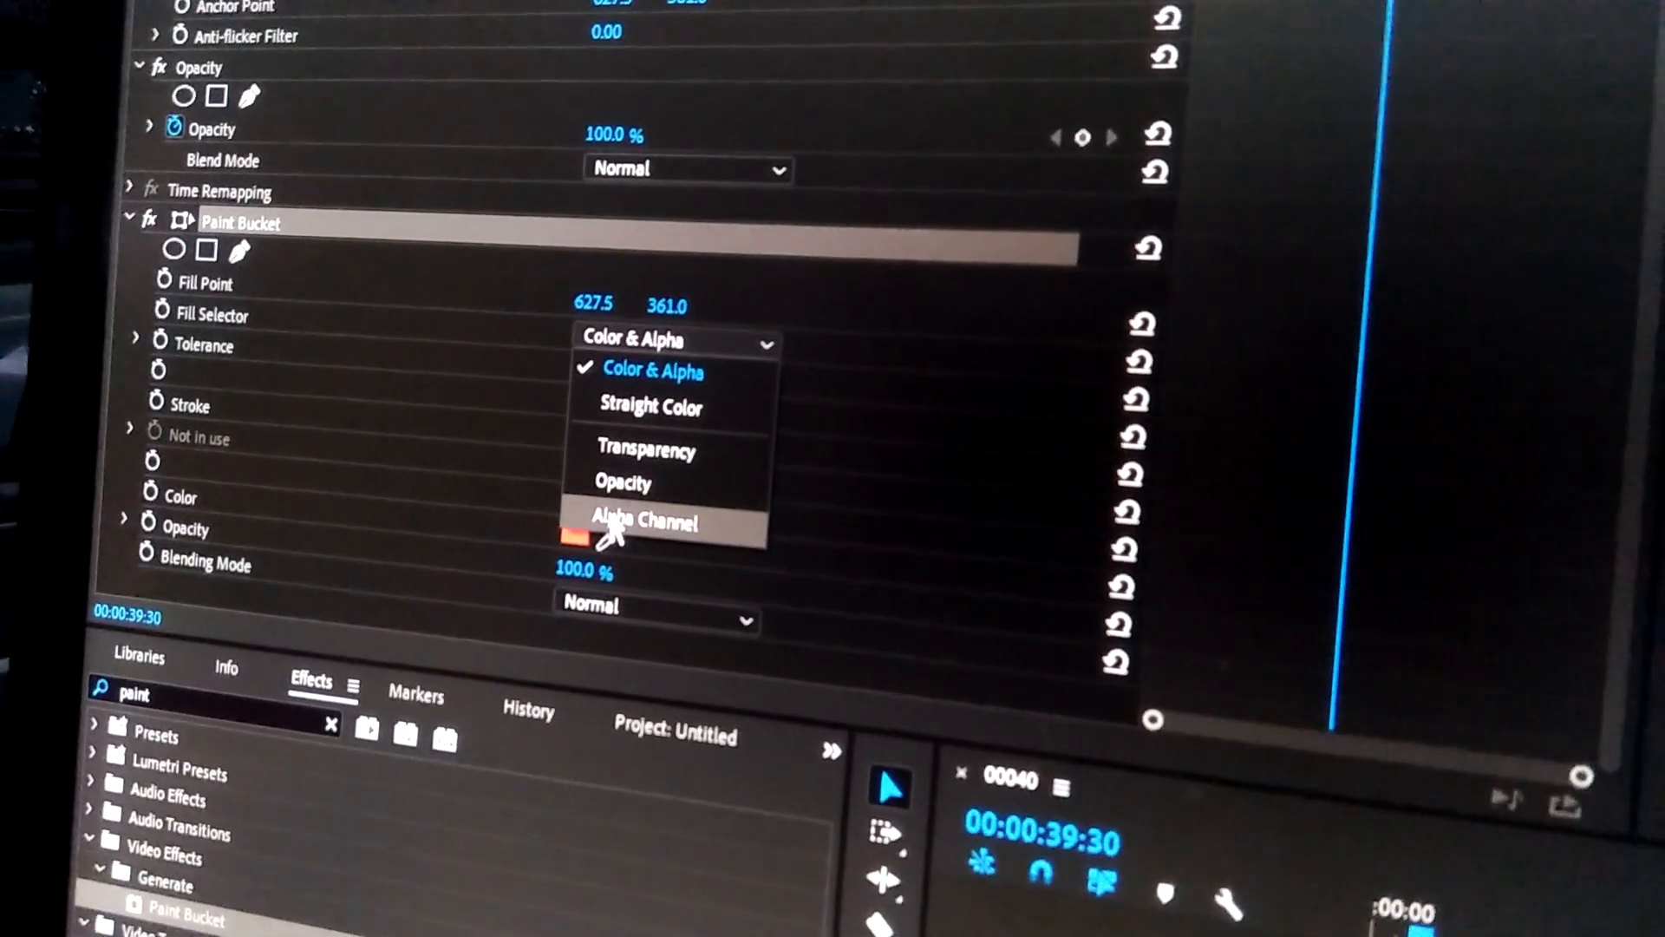
pyautogui.click(646, 522)
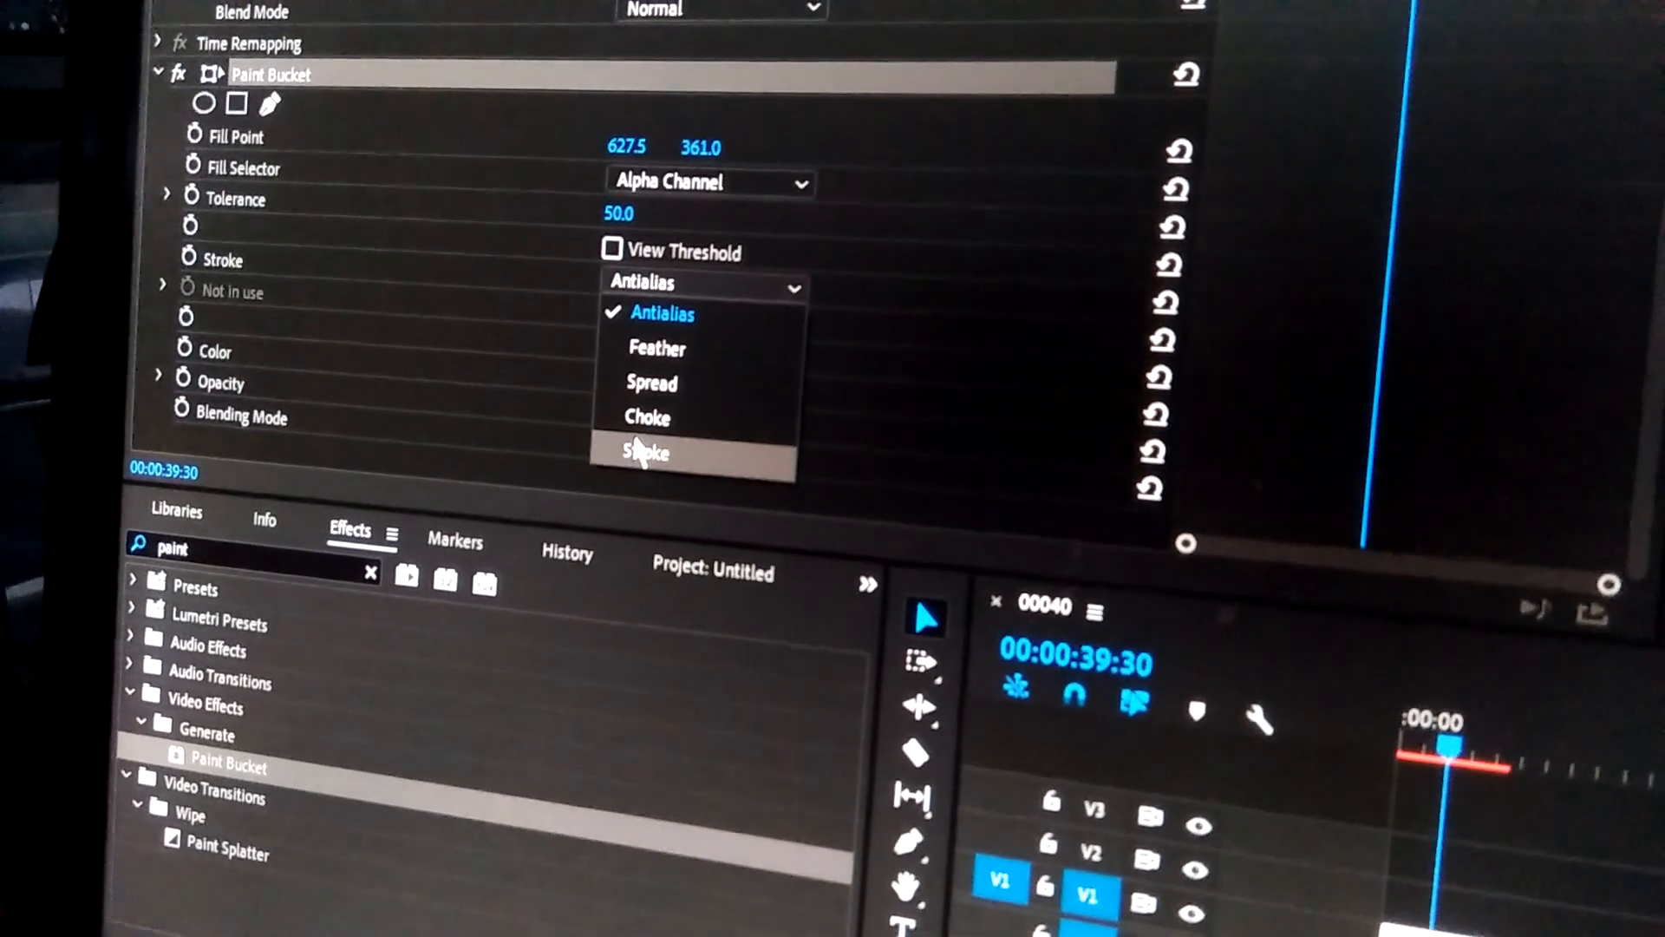
# Change Paint Bucket's Stroke option from Antialias to Stroke, giving a 3.0 stroke width.
pyautogui.click(644, 454)
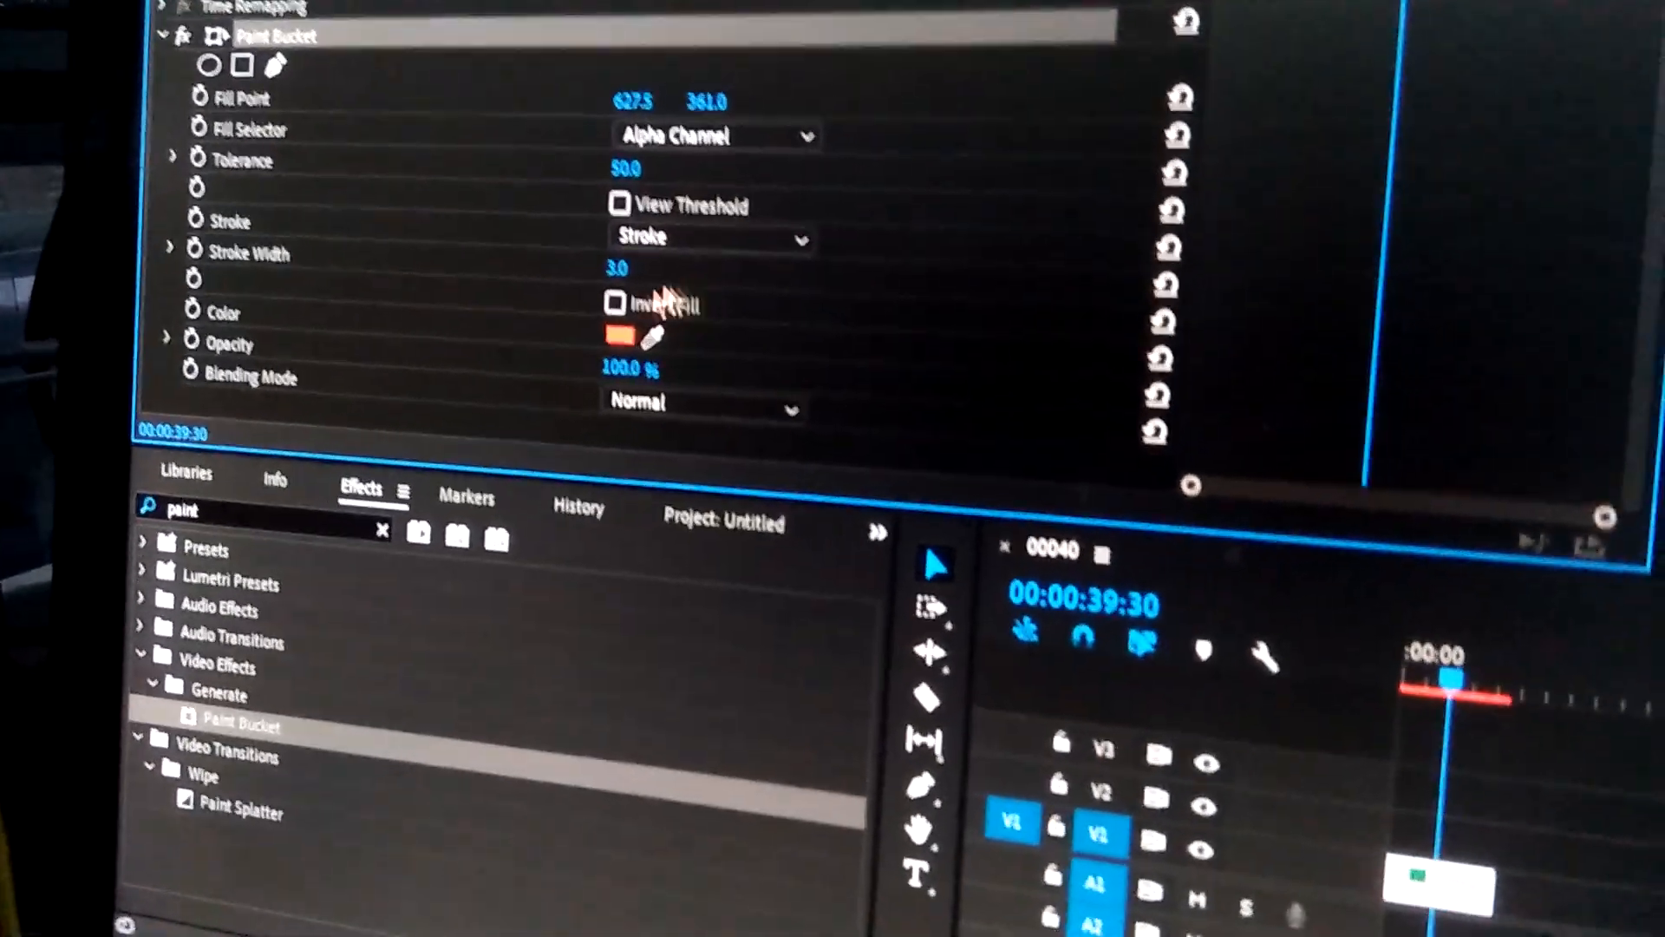